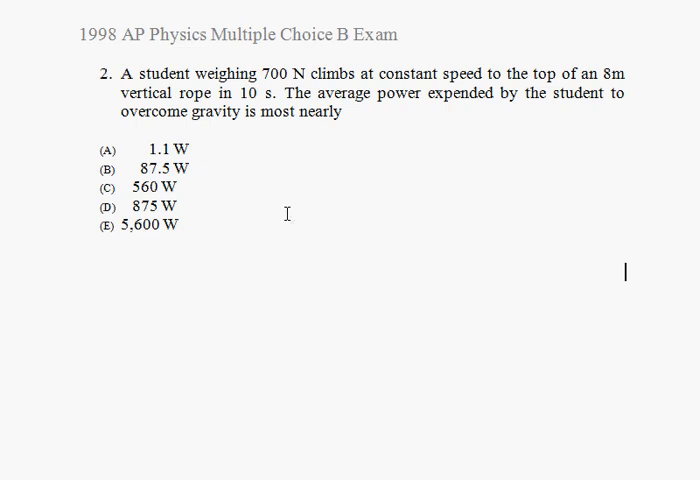
{"action": "mouse_move", "coordinate": [204, 316]}
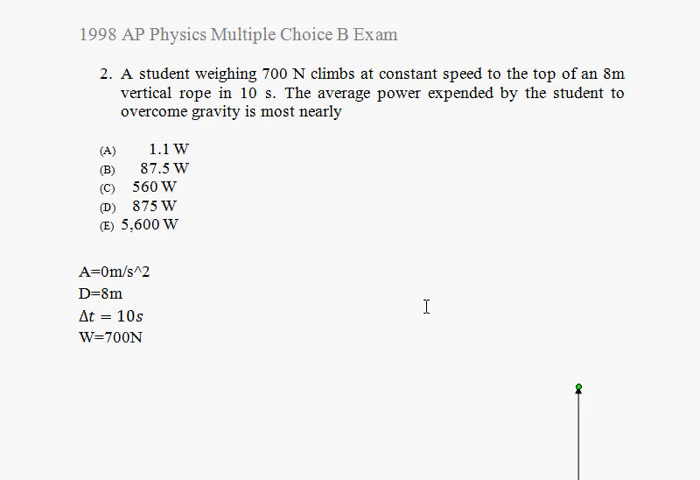
{"action": "scroll", "scroll_direction": "down", "scroll_amount": 3}
{"action": "type", "text": "F=W"}
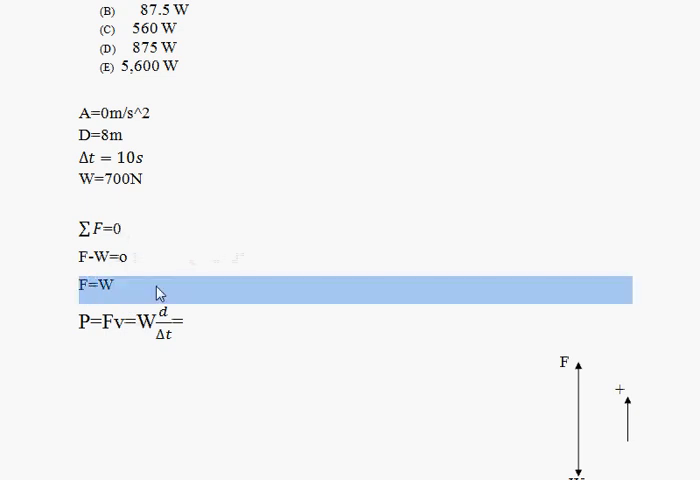
{"action": "type", "text": "700(8/10)="}
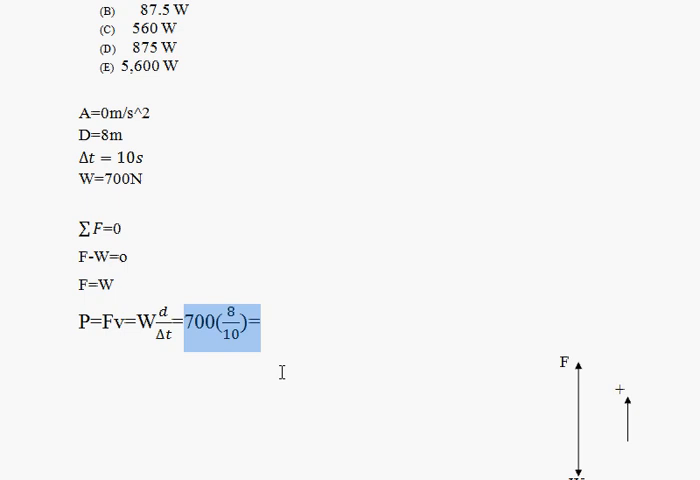